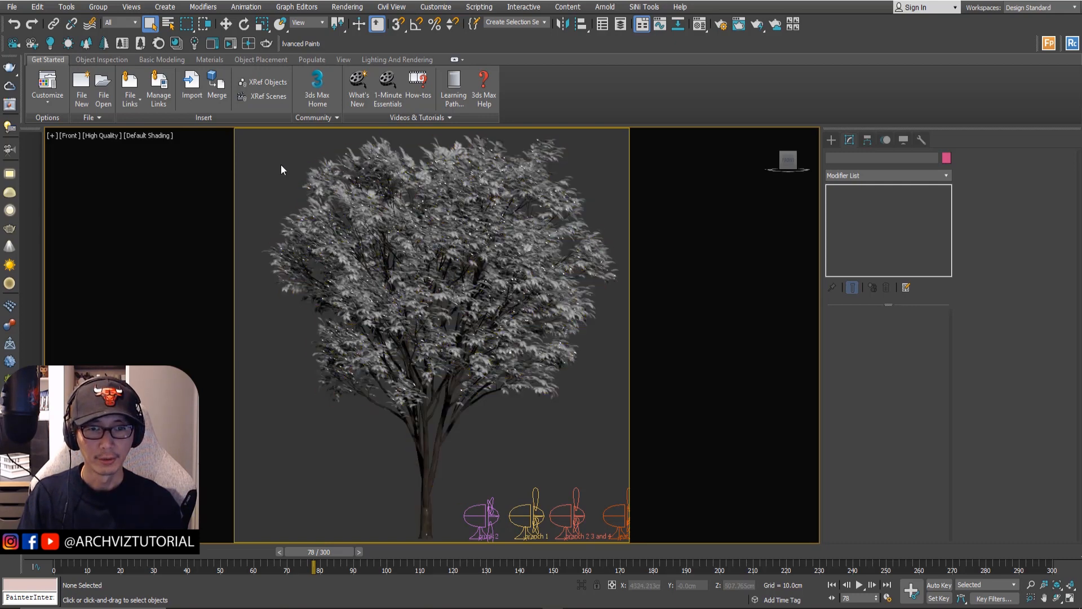
- Select the GrowFX tree and scrub the timeline to preview its growth animation
click(449, 277)
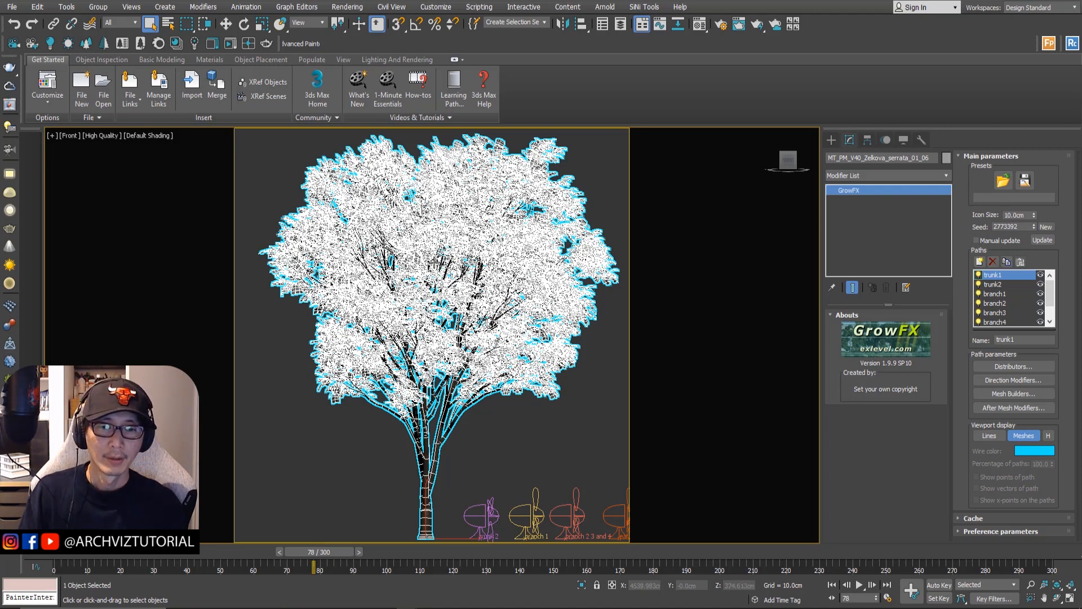
mouse_move(606, 196)
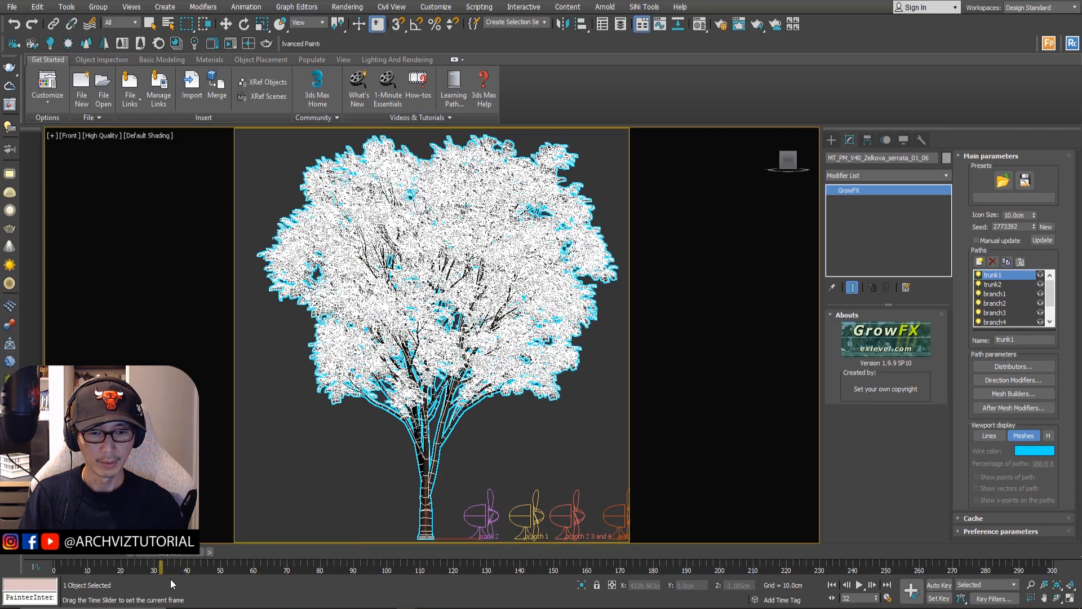
drag(162, 574, 517, 574)
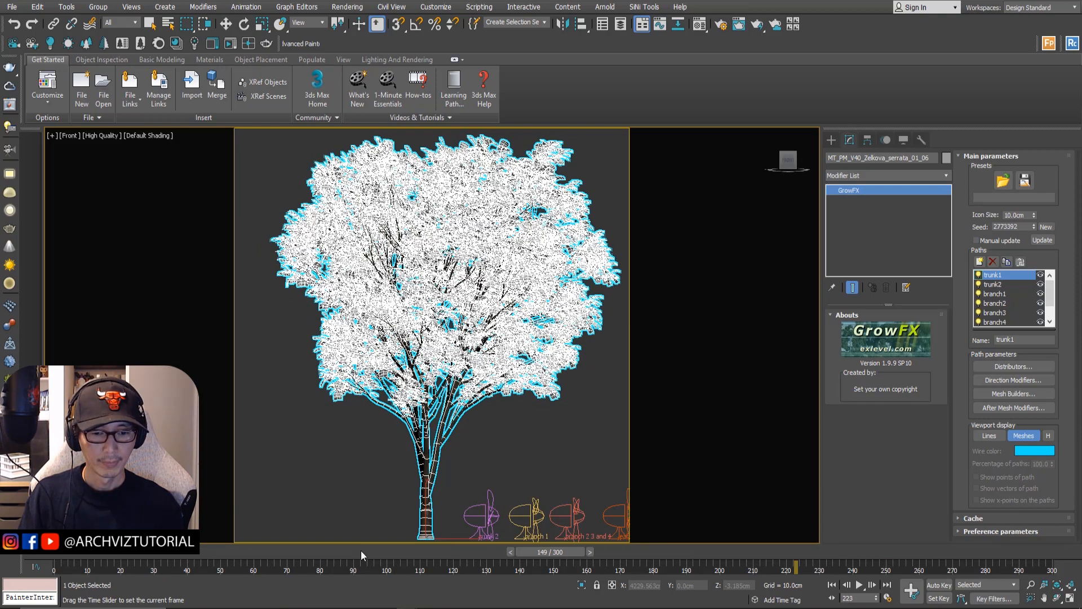
click(483, 446)
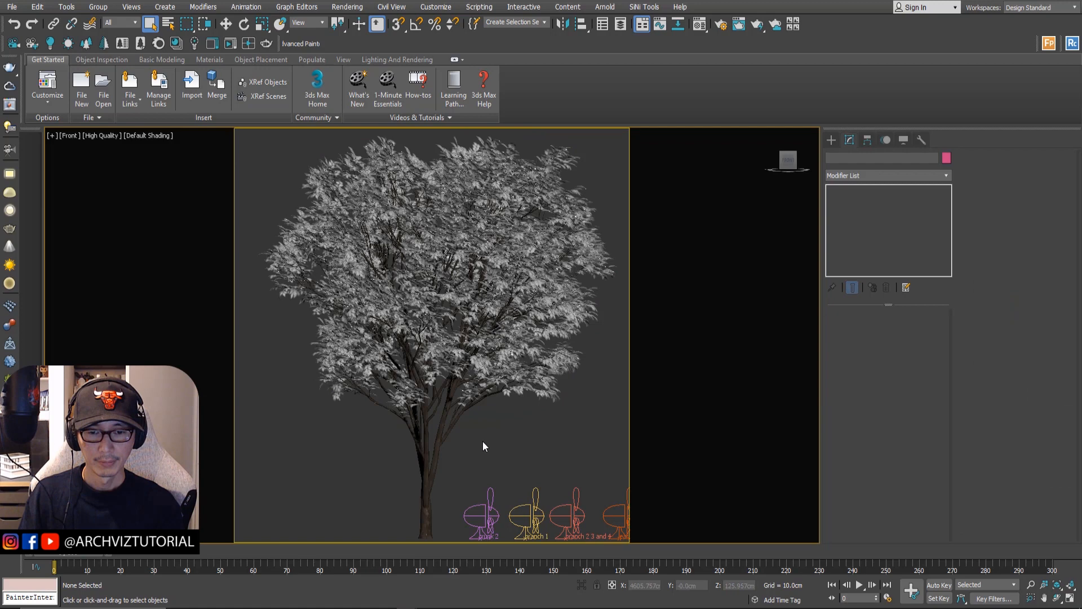
- Reselect the tree, add a Point Cache modifier, and start a new cache file
click(428, 276)
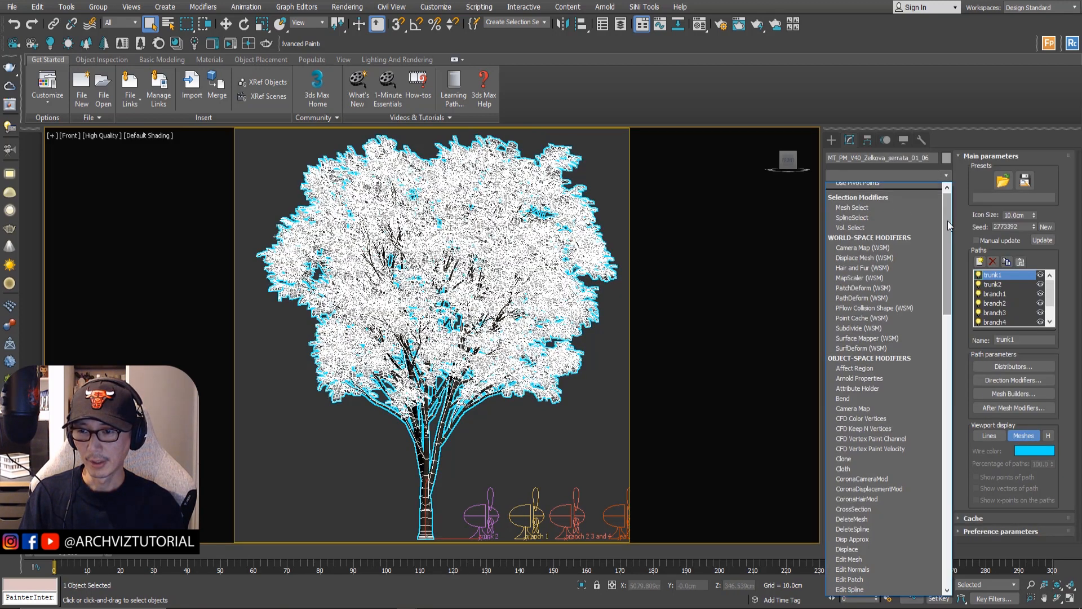
scroll(down, 3)
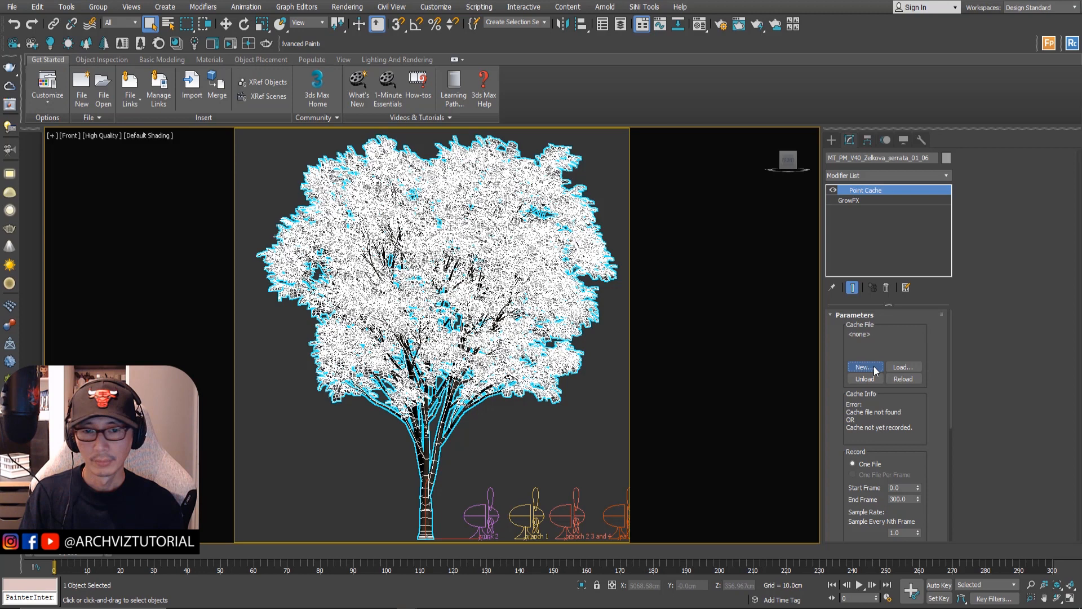
click(861, 367)
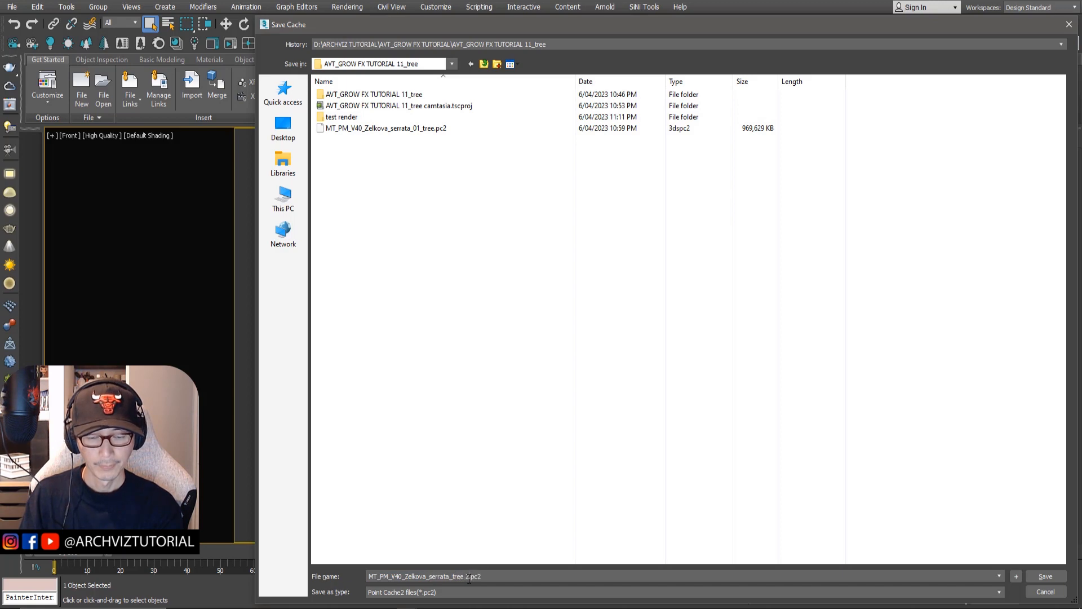
- Save the cache file in the tree folder, set to One File over frames 0–300
click(1044, 576)
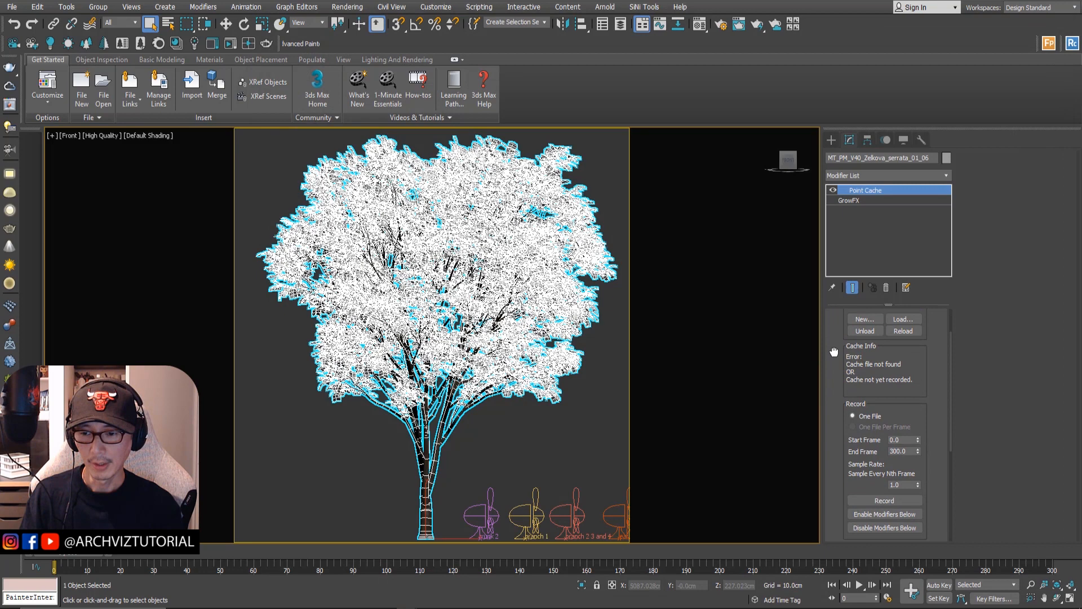
scroll(down, 3)
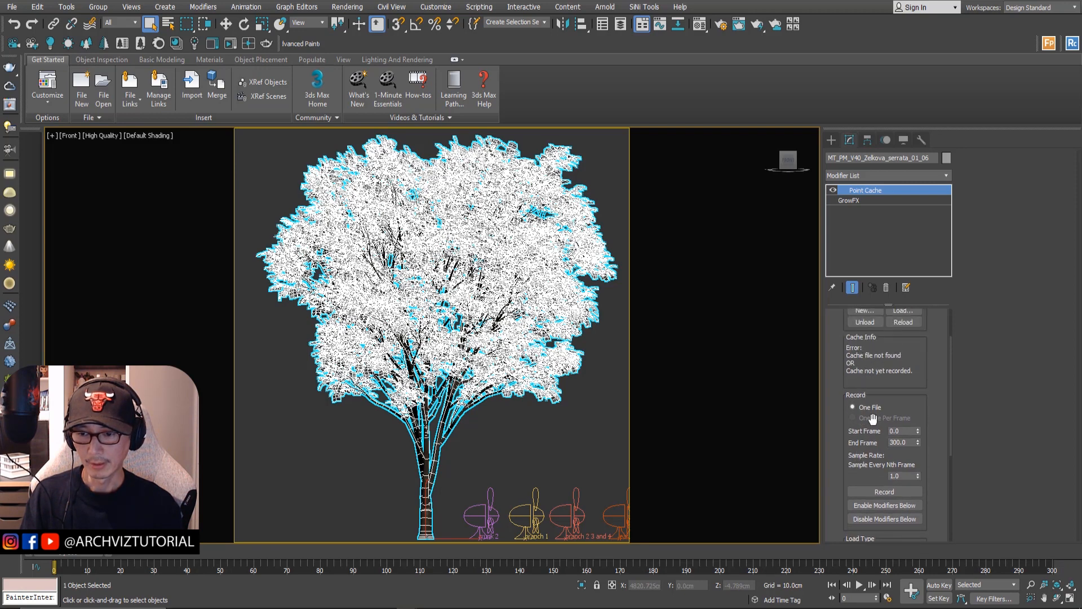
click(884, 491)
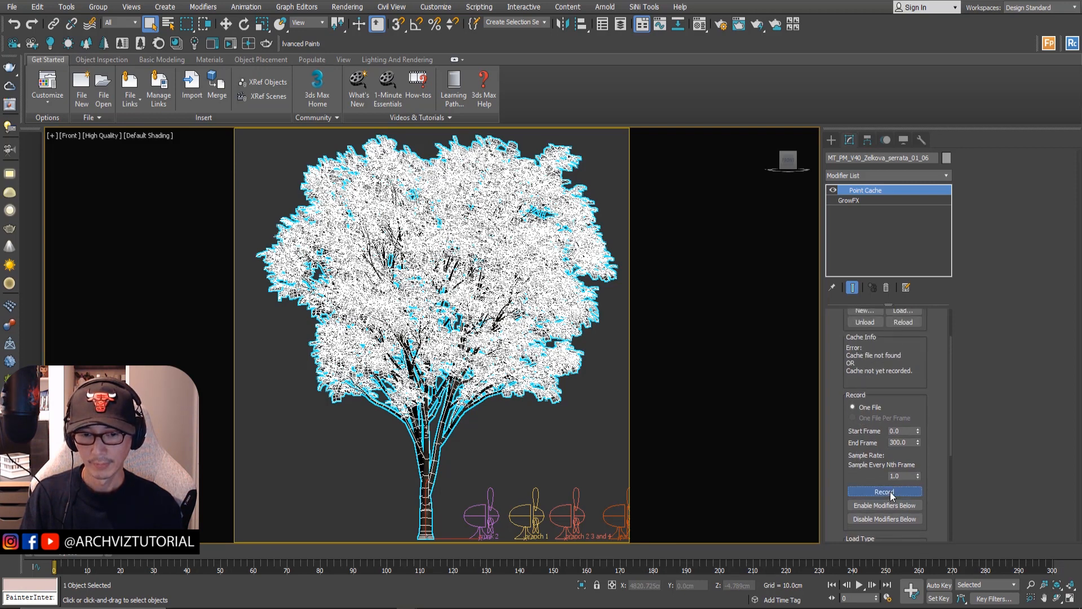
- Record the tree's growth into the point cache, producing 301 evaluations
click(884, 491)
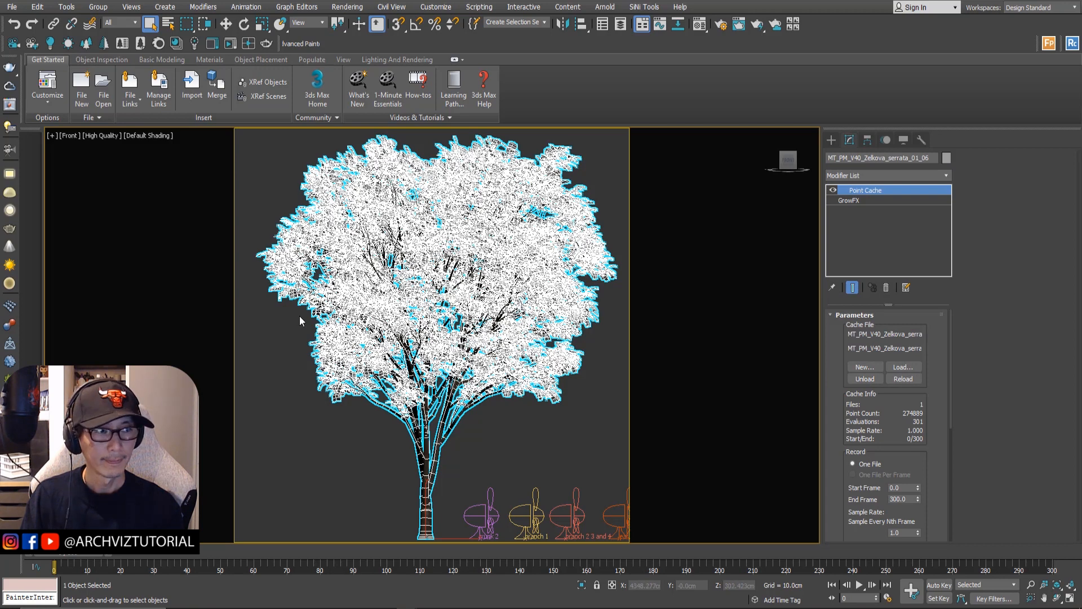
- Convert the cached tree to an Editable Mesh and deselect it
right_click(865, 190)
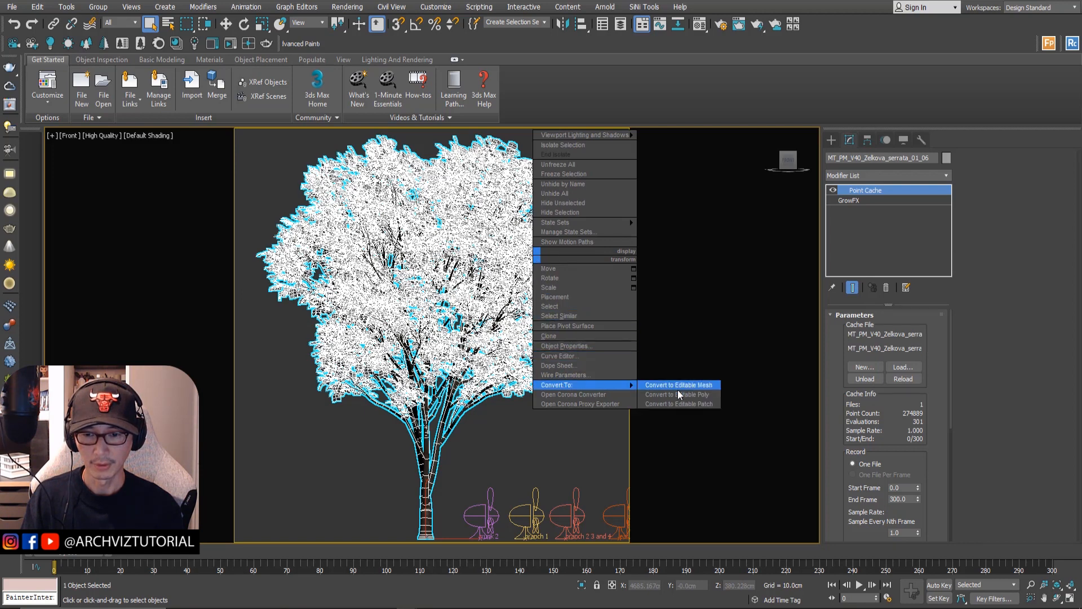
mouse_move(677, 394)
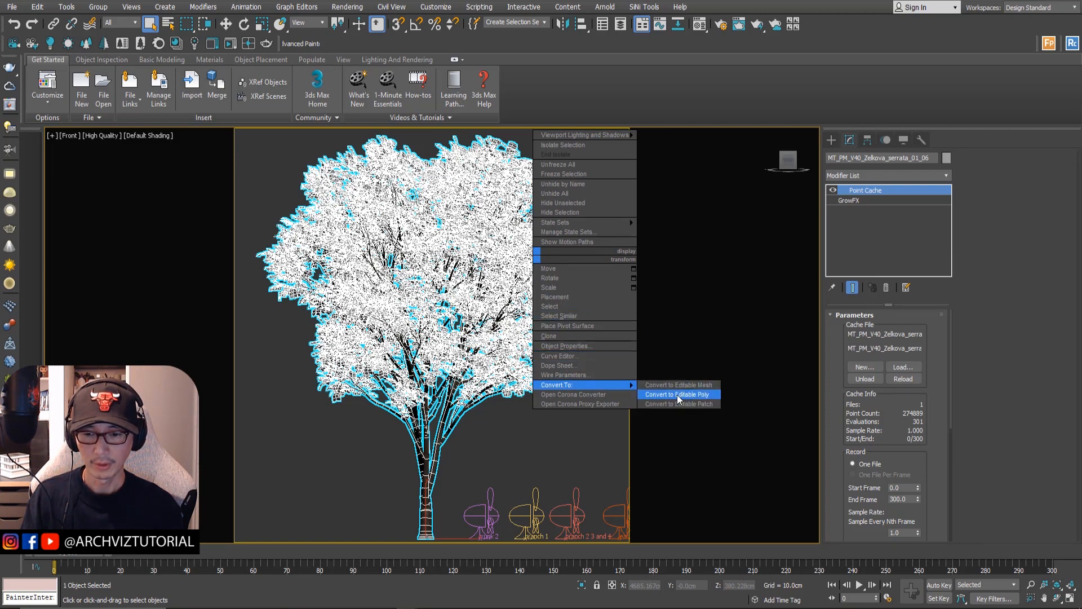
mouse_move(677, 384)
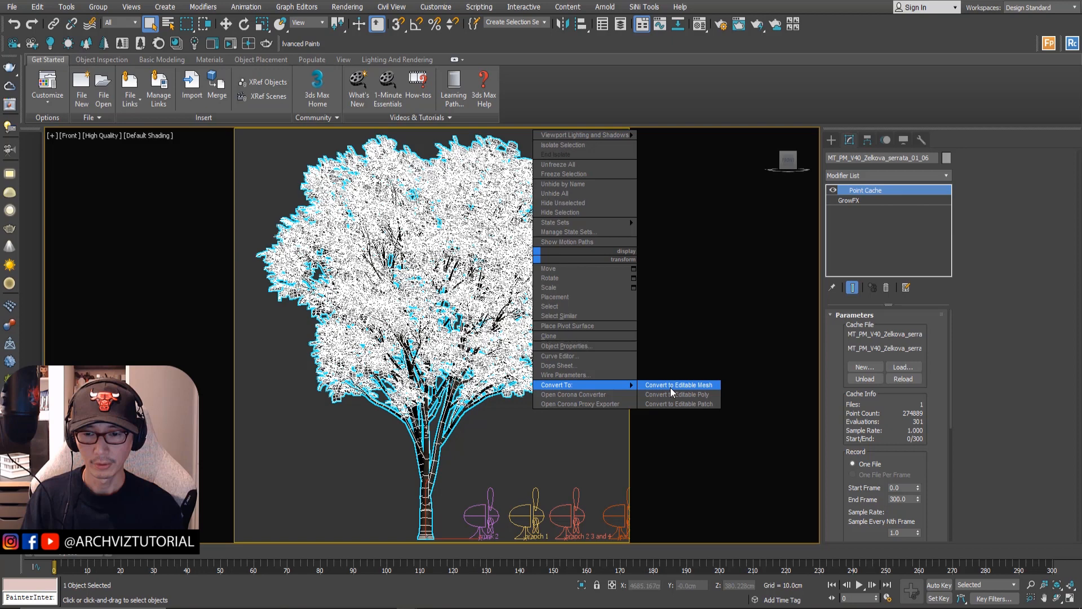
click(677, 385)
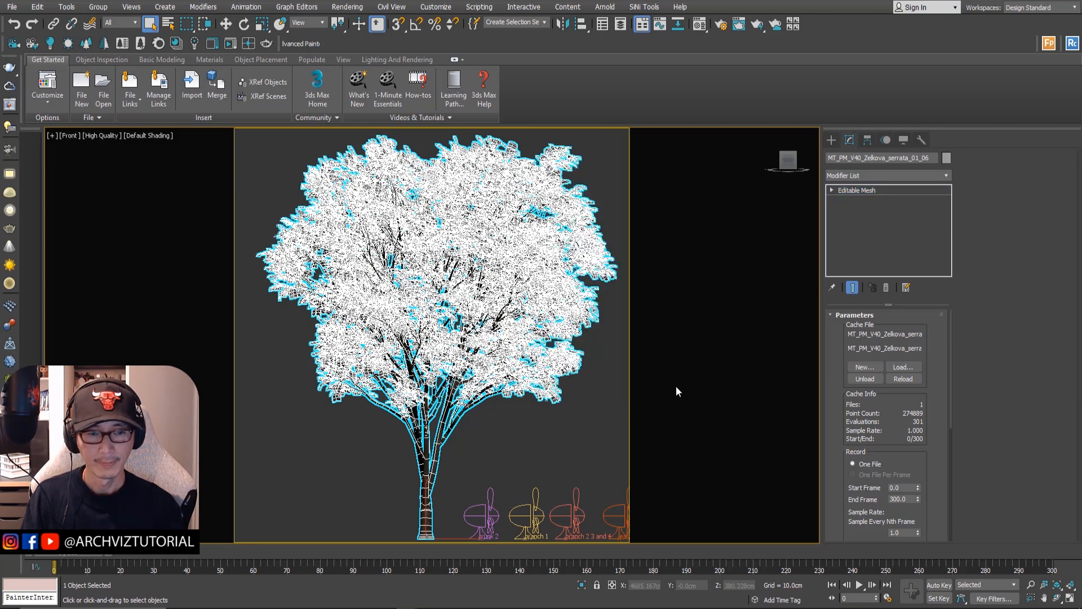
click(855, 189)
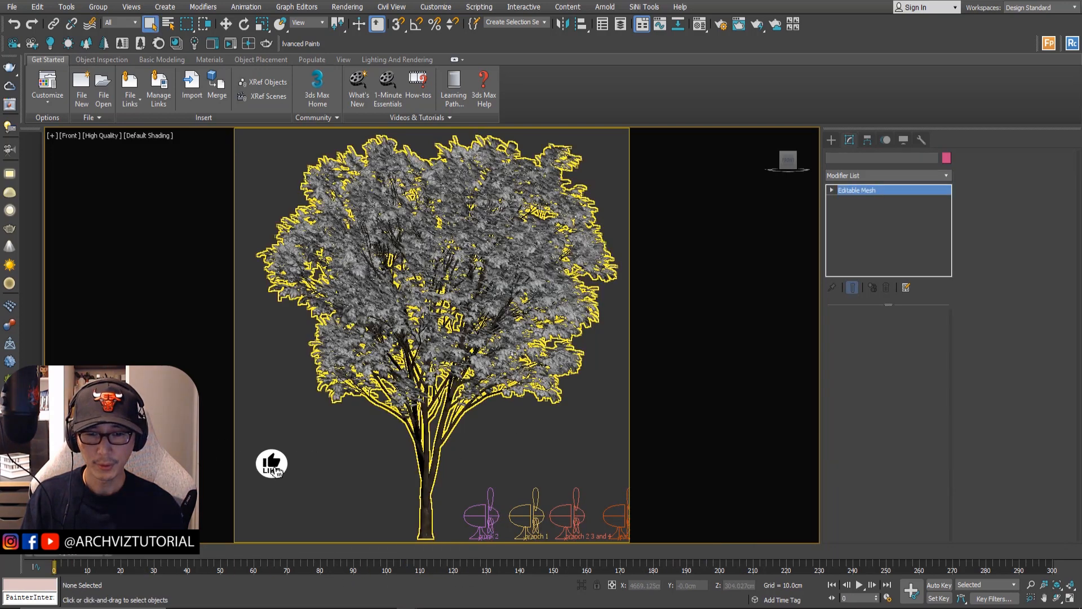
- Paste the Point Cache onto the Editable Mesh, scrub to verify growth, and reselect the tree
right_click(856, 189)
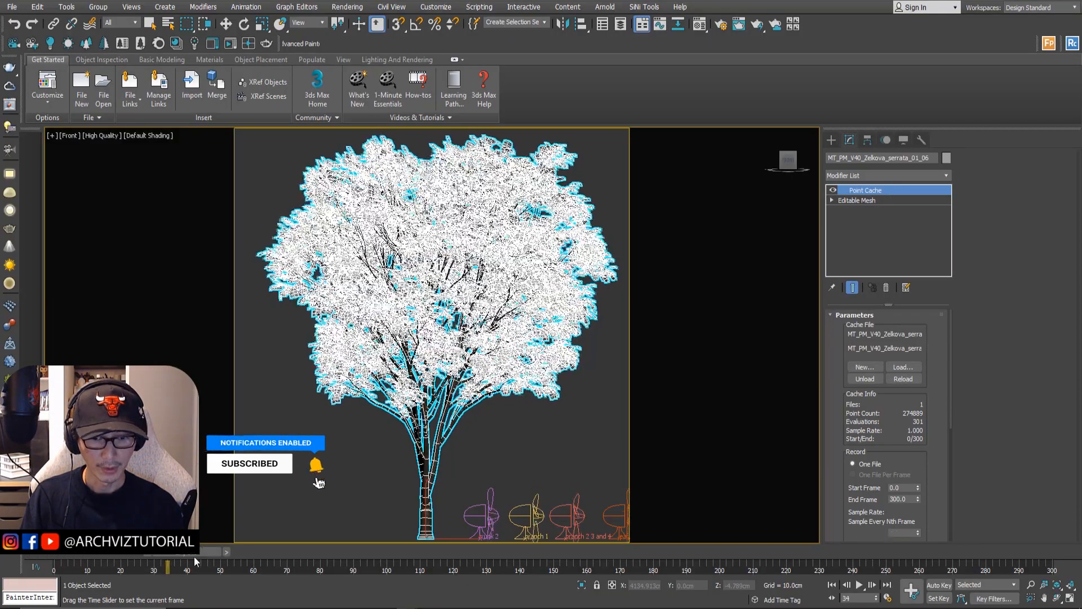
drag(165, 566, 725, 566)
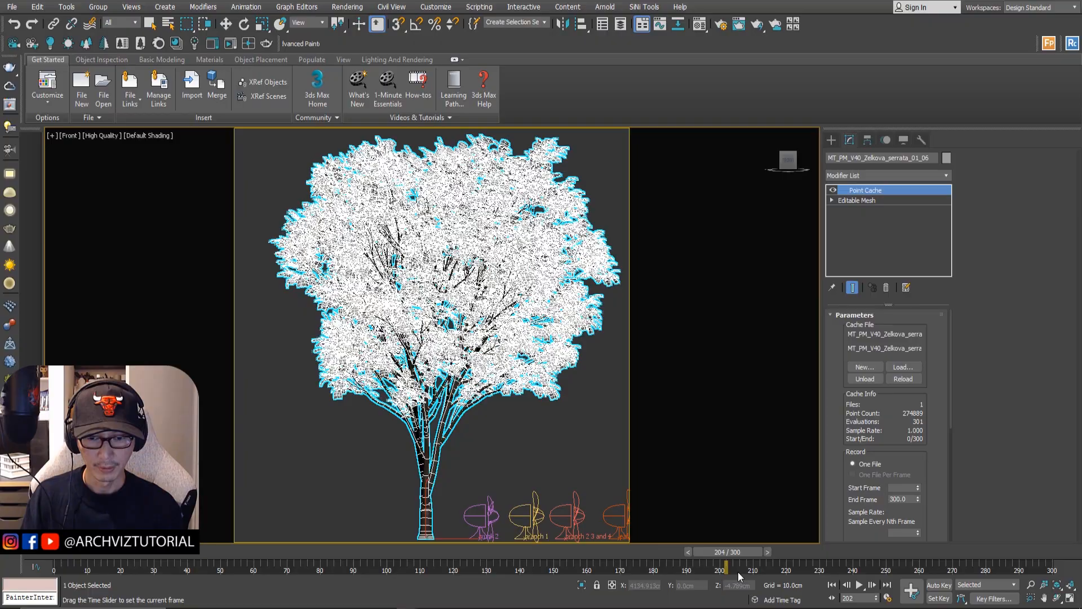
drag(724, 568, 49, 568)
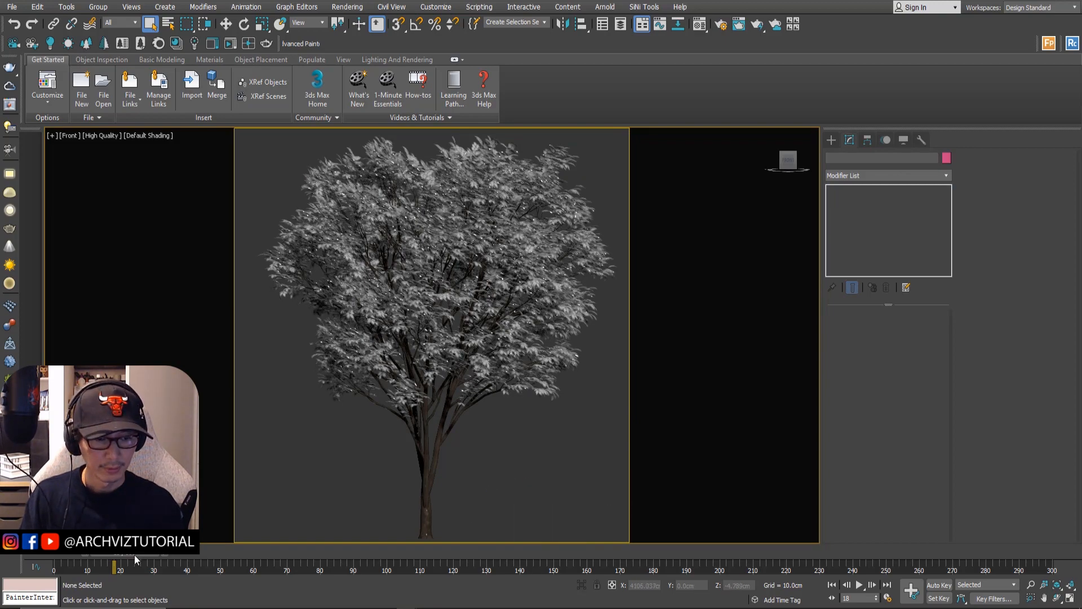
drag(120, 559, 918, 565)
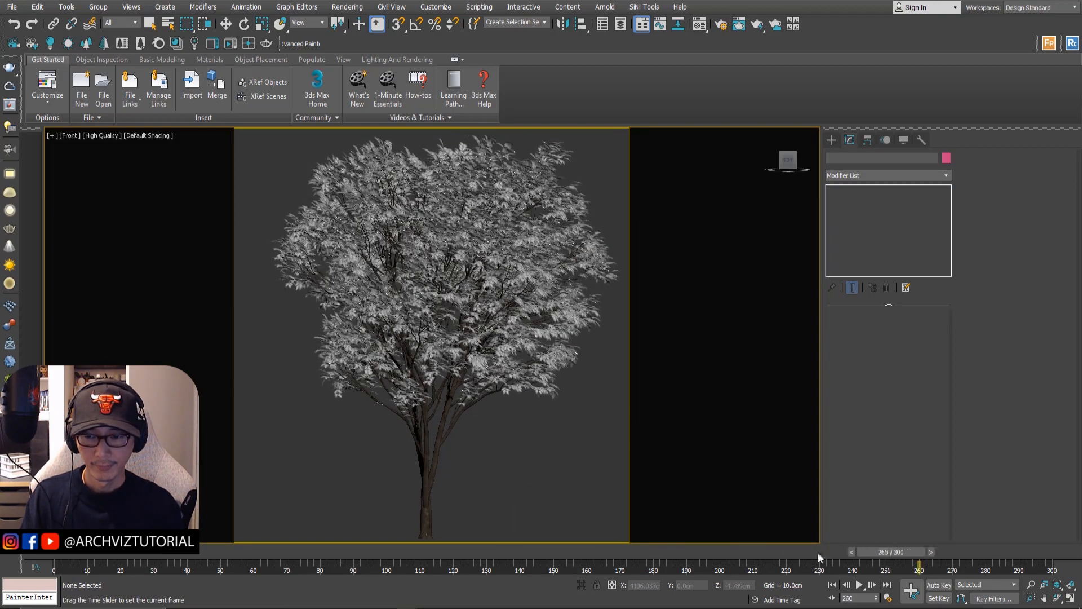
click(427, 310)
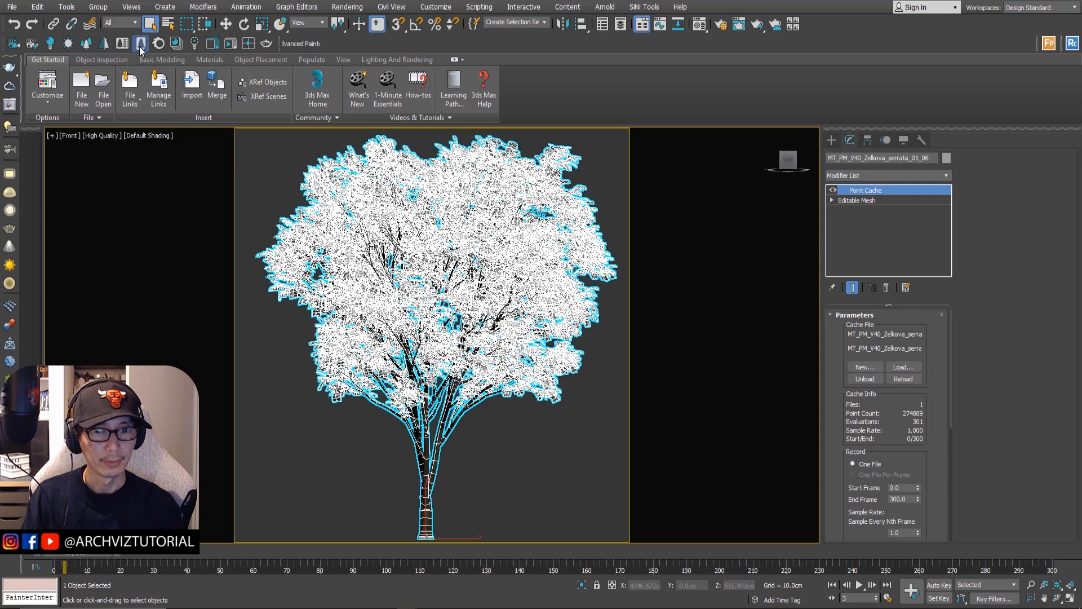
- Set Corona Proxy Exporter to per-node files, Animated, active time segment, prefix tree pc33
click(140, 44)
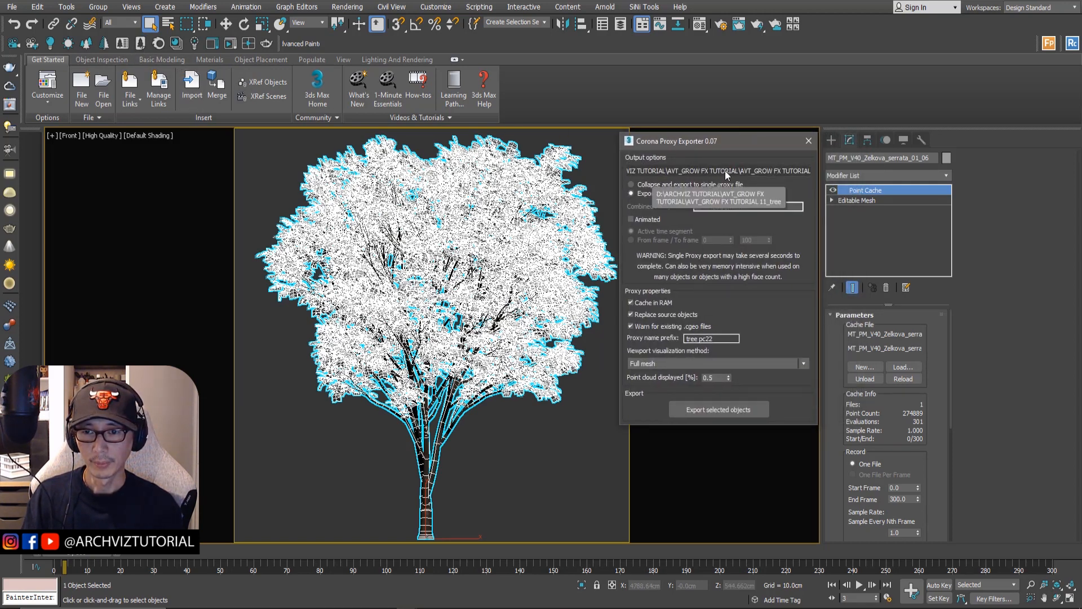
click(631, 193)
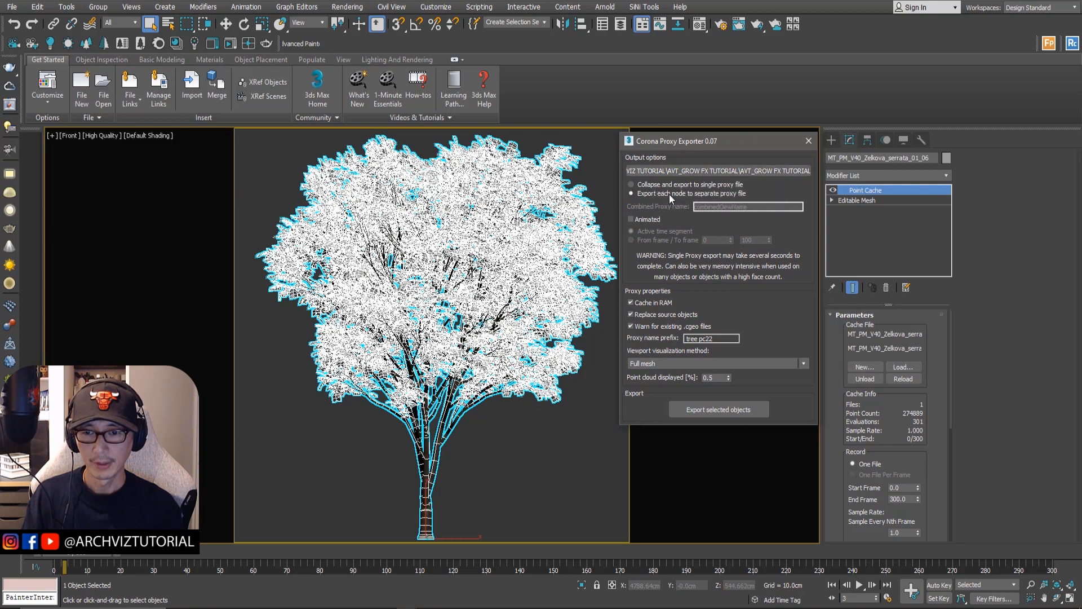
click(630, 219)
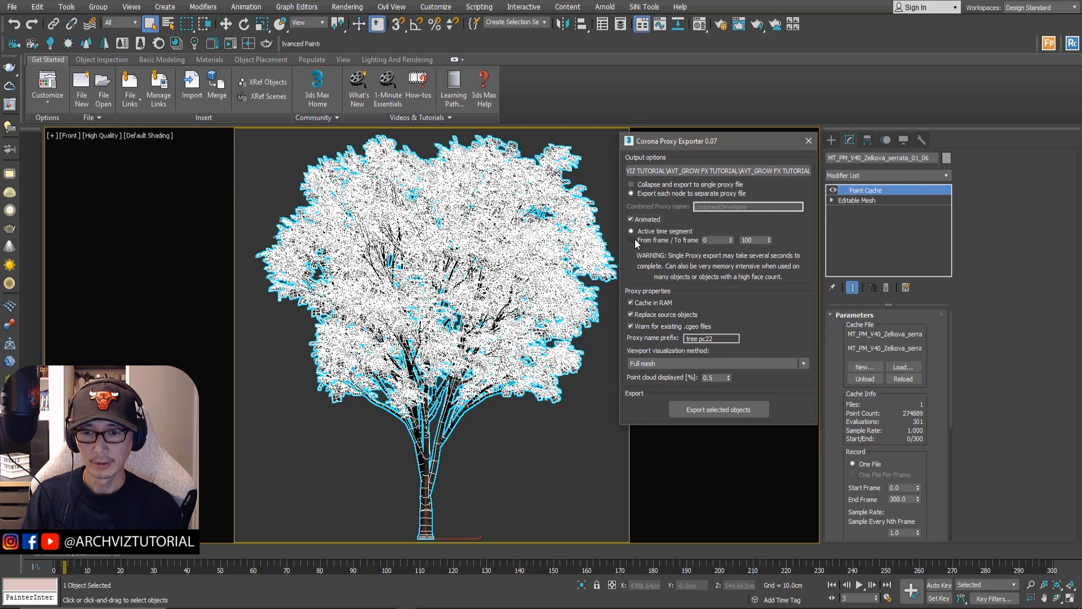
click(630, 239)
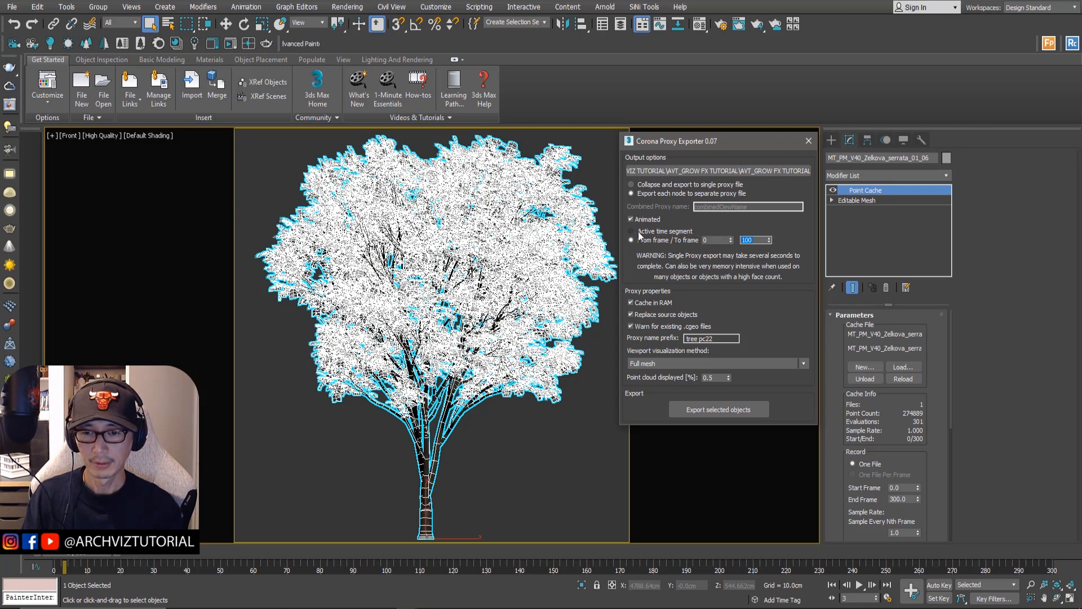
click(630, 231)
text(33)
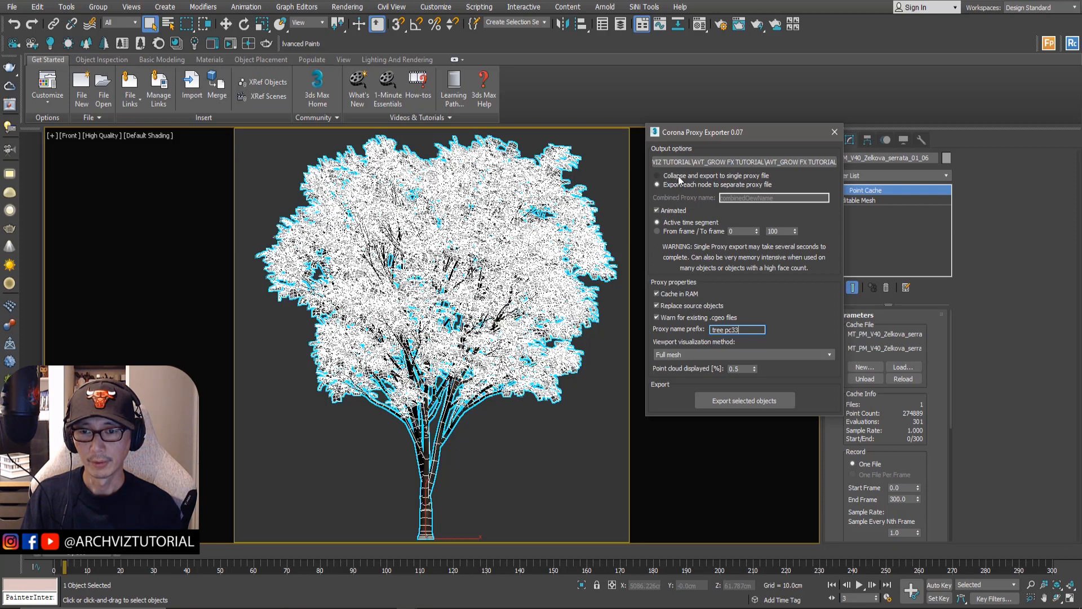
- Toggle Collapse, restore per-node Animated export, and export the selected tree
click(656, 176)
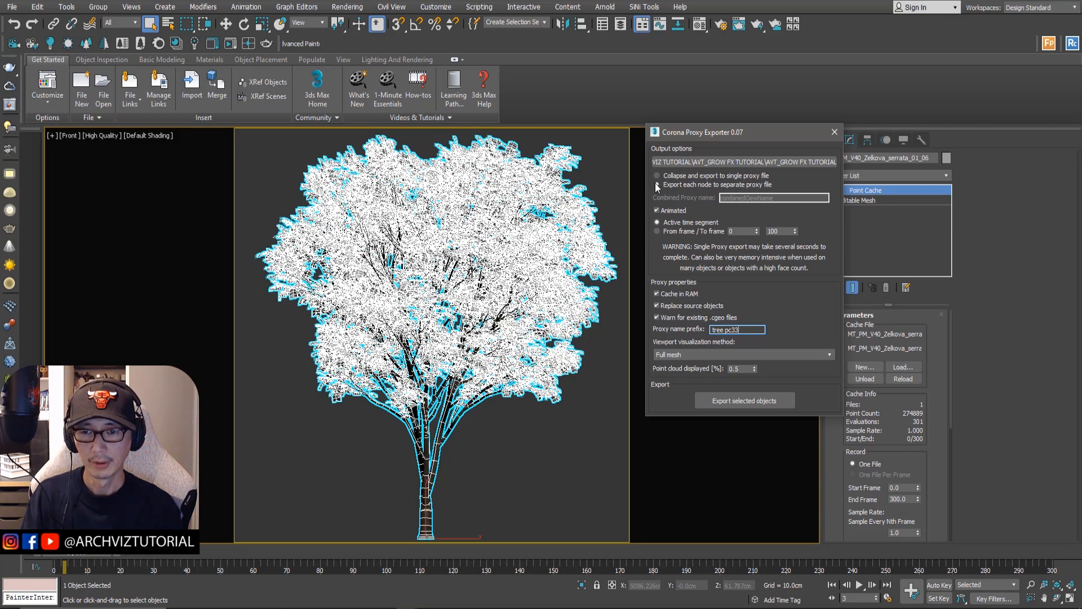
click(656, 175)
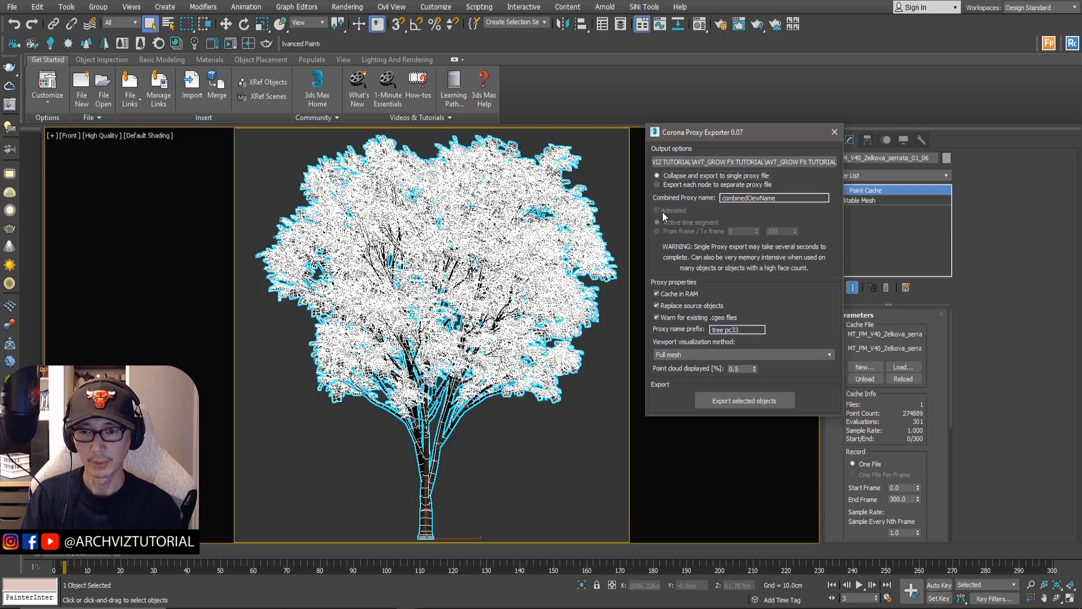
click(656, 184)
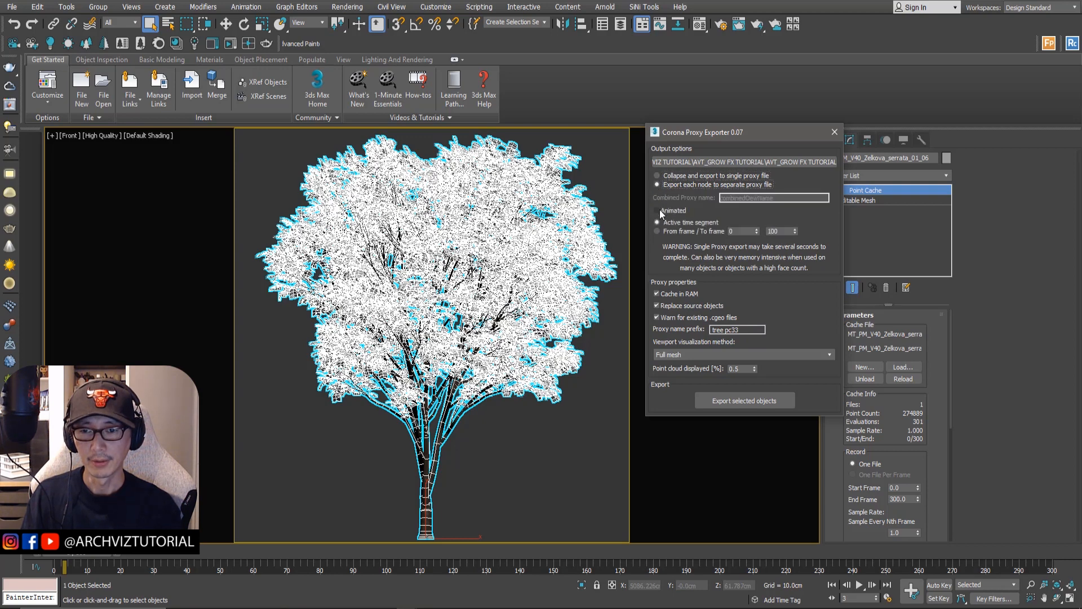
click(656, 209)
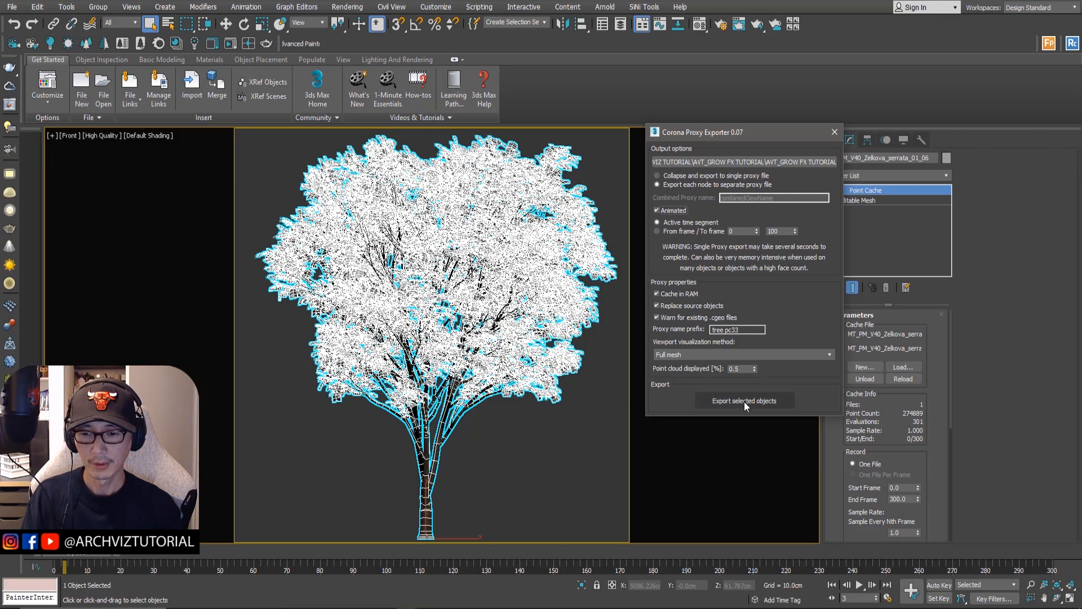
click(744, 400)
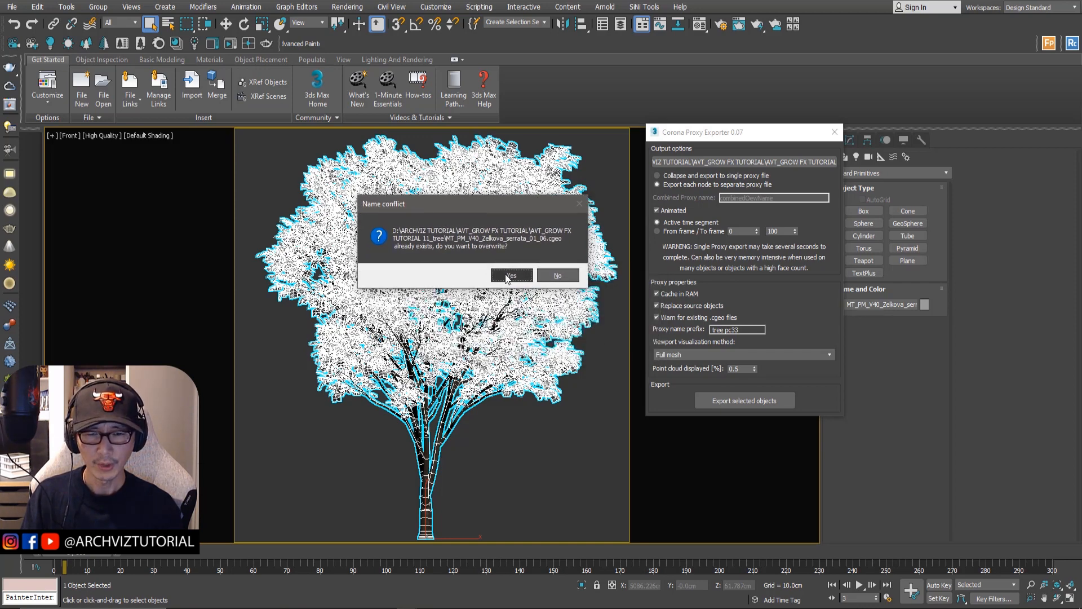
- Overwrite the existing .cgeo file so the tree becomes a 301-sample animated CoronaProxy
click(510, 275)
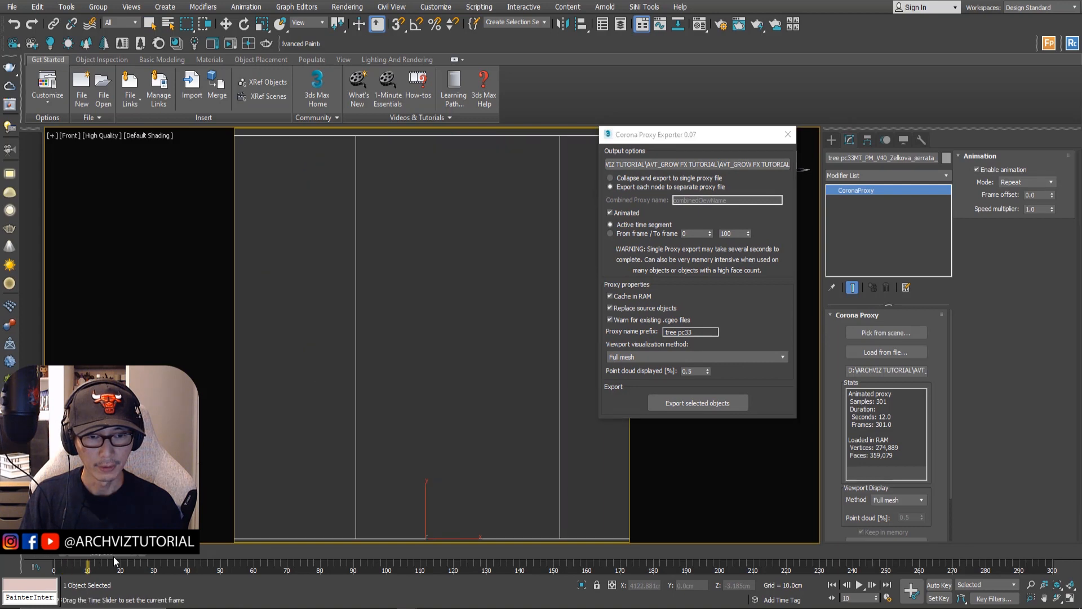
- Scrub between frames 63 and 242 to check the proxy tree loads and animates
drag(88, 567, 338, 568)
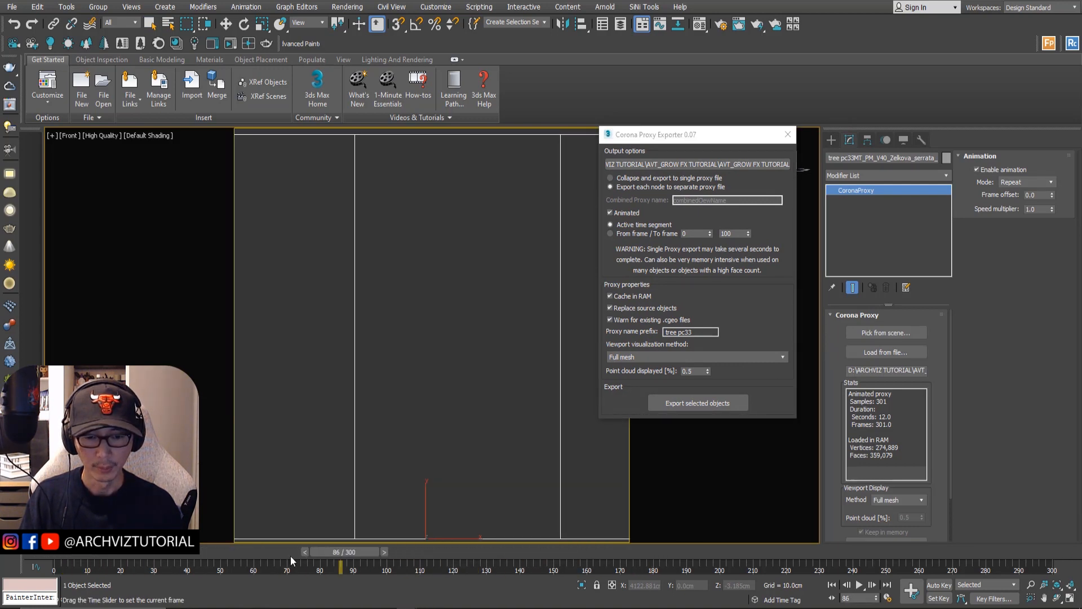
drag(338, 565, 308, 565)
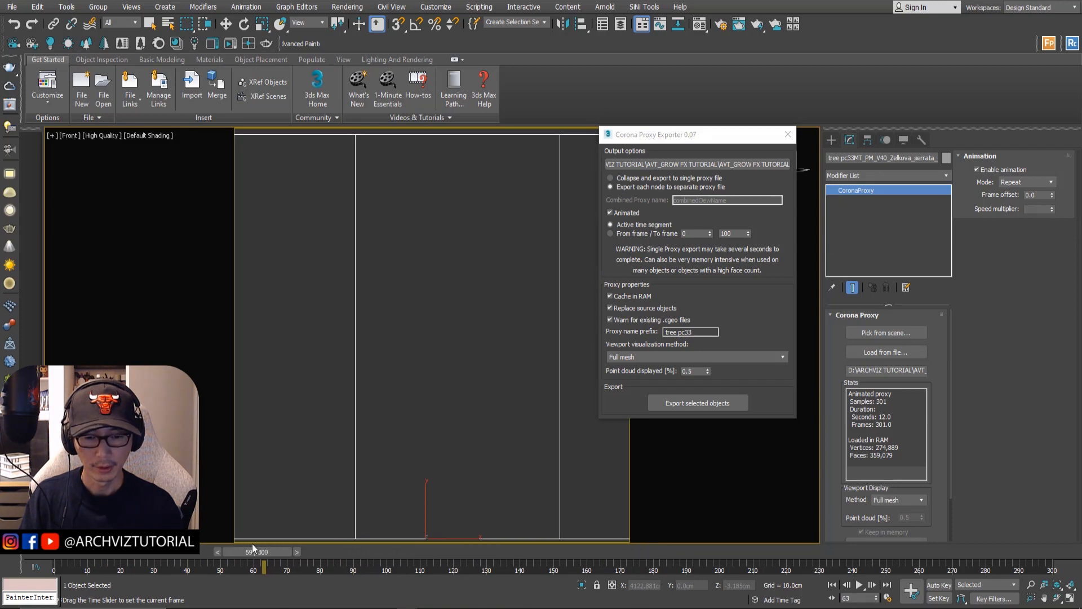
drag(264, 565, 854, 565)
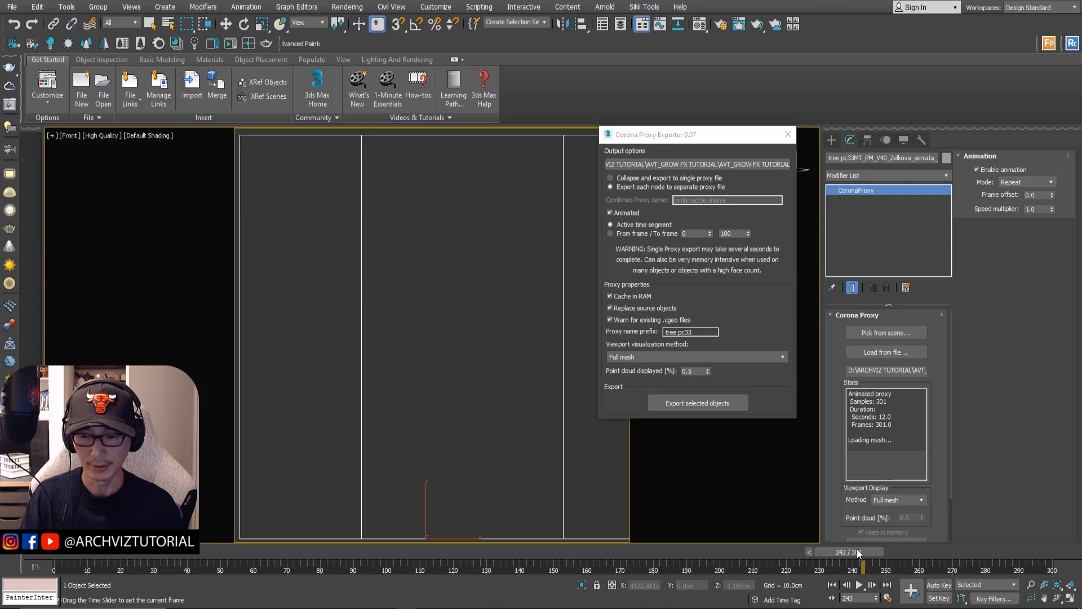
drag(863, 565, 655, 564)
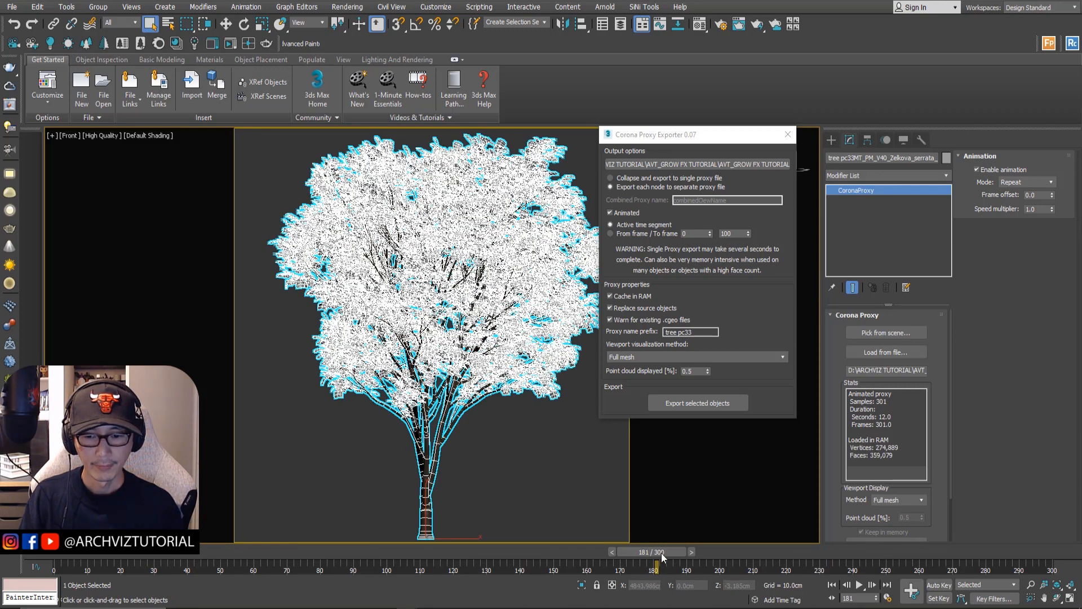
drag(658, 561, 447, 561)
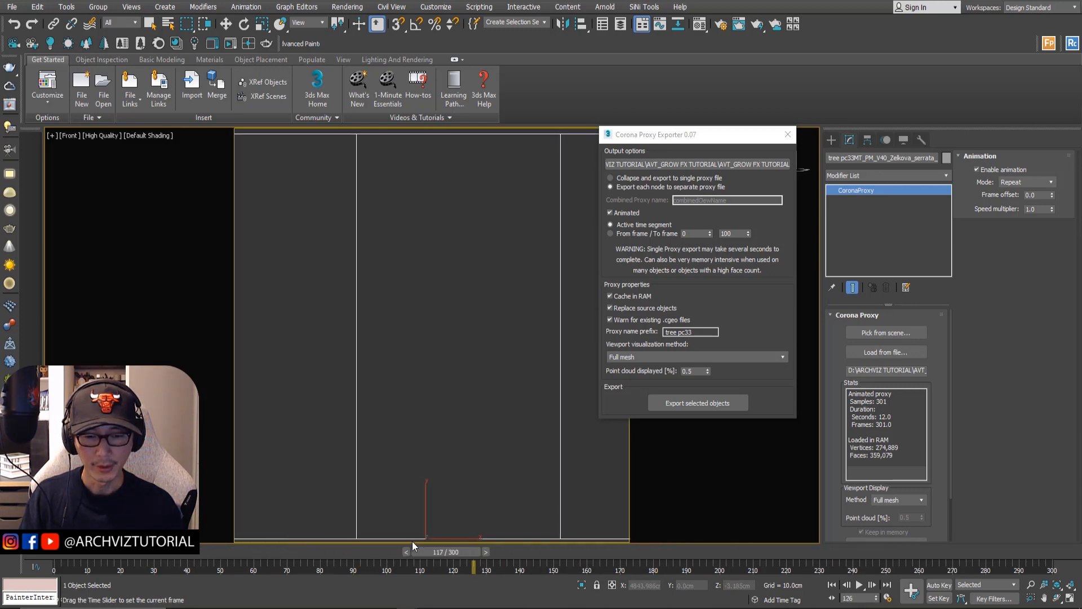
drag(472, 566, 718, 566)
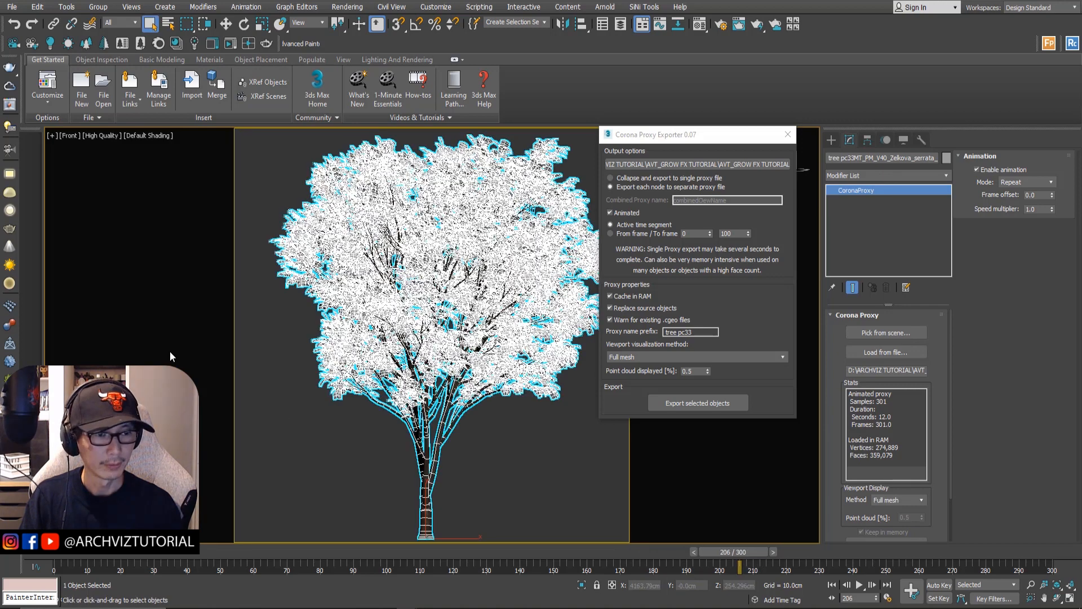
drag(731, 551, 676, 550)
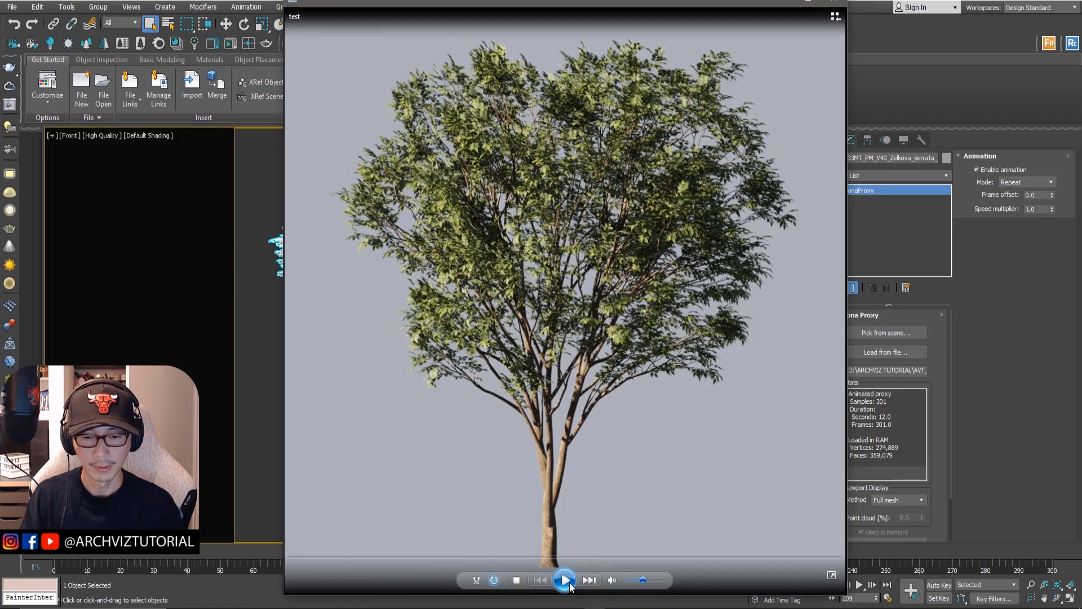
- Play the rendered tree test animation in Windows Media Player
click(564, 580)
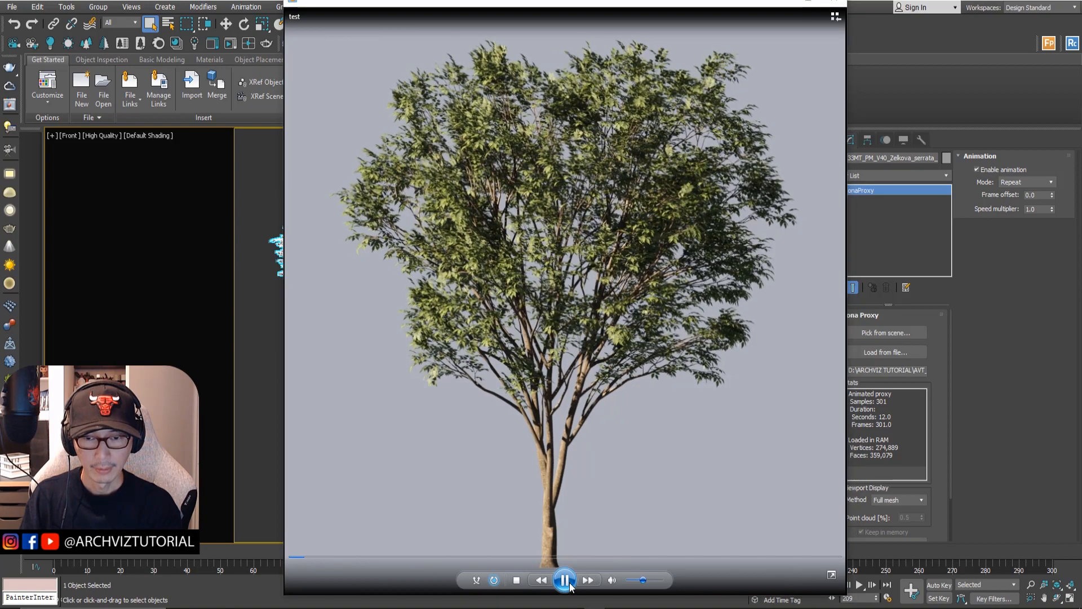
click(564, 579)
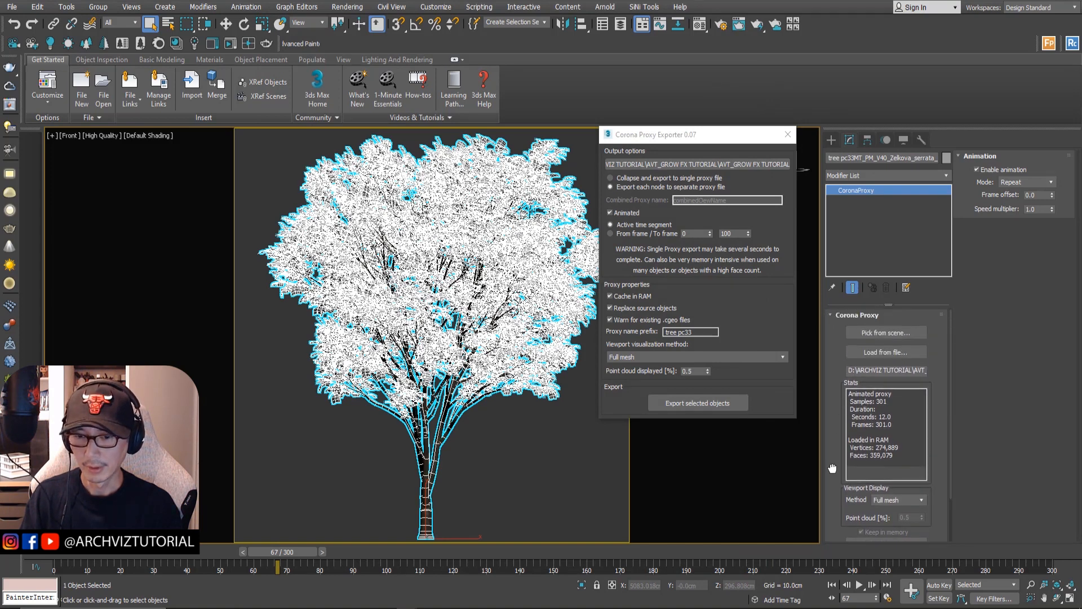
- Close the Corona Proxy Exporter window and deselect everything in the viewport
click(786, 135)
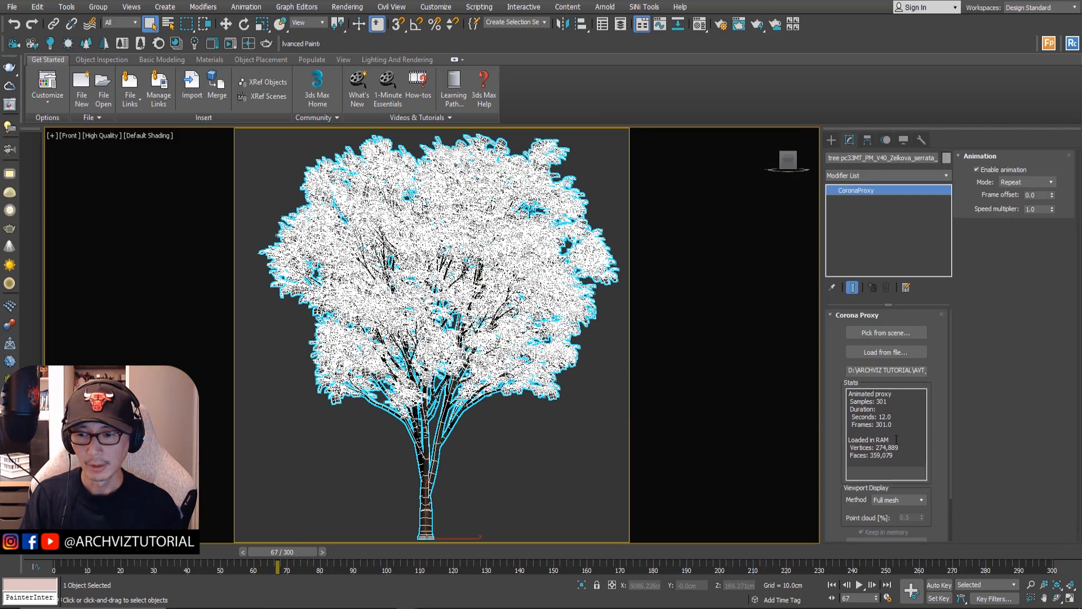
click(560, 402)
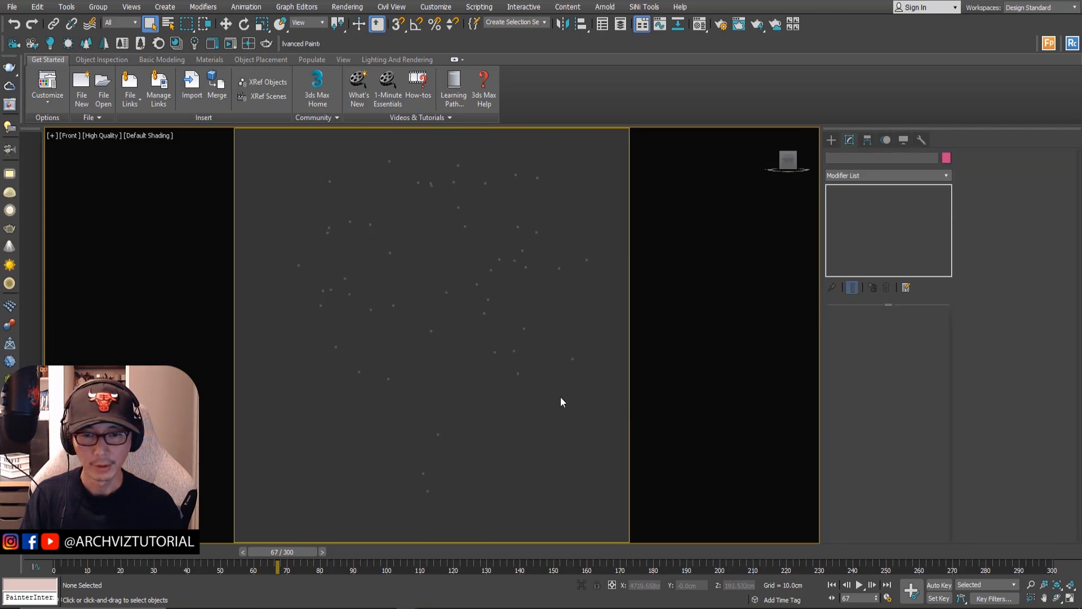